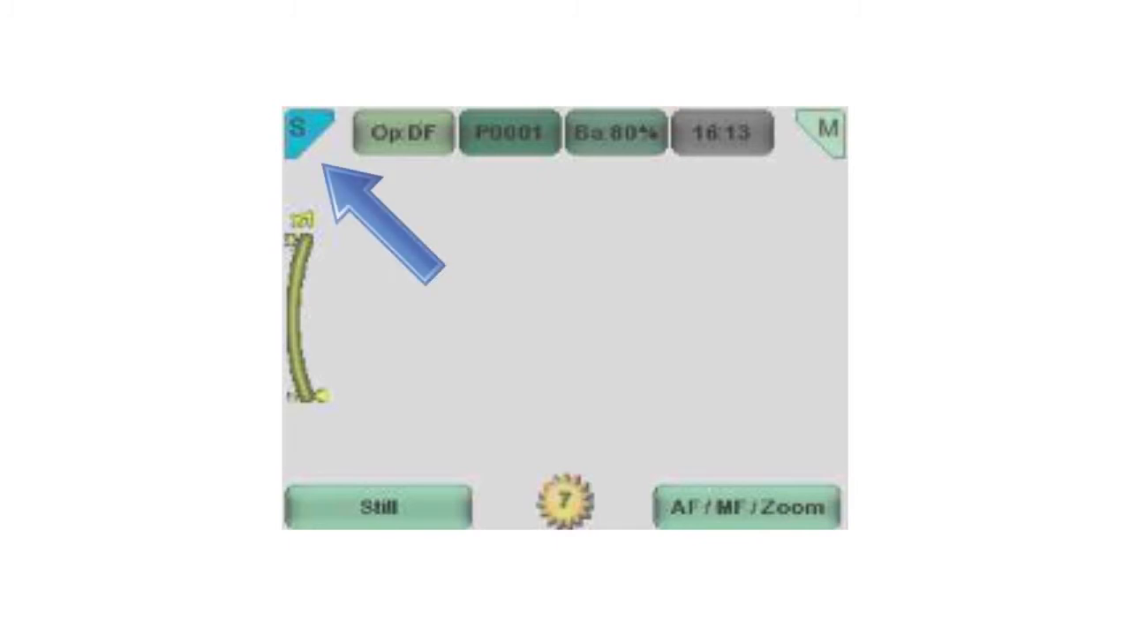
# Show the OT settings for Shoot mode, Mark side and Zoom cropping
pyautogui.click(304, 130)
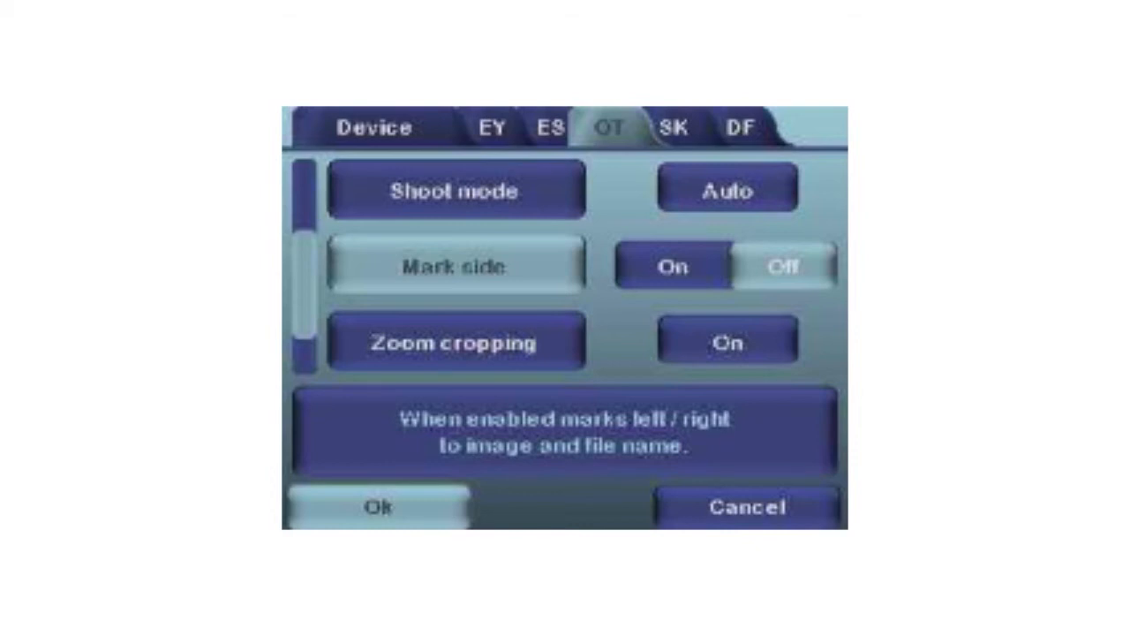
pyautogui.click(378, 505)
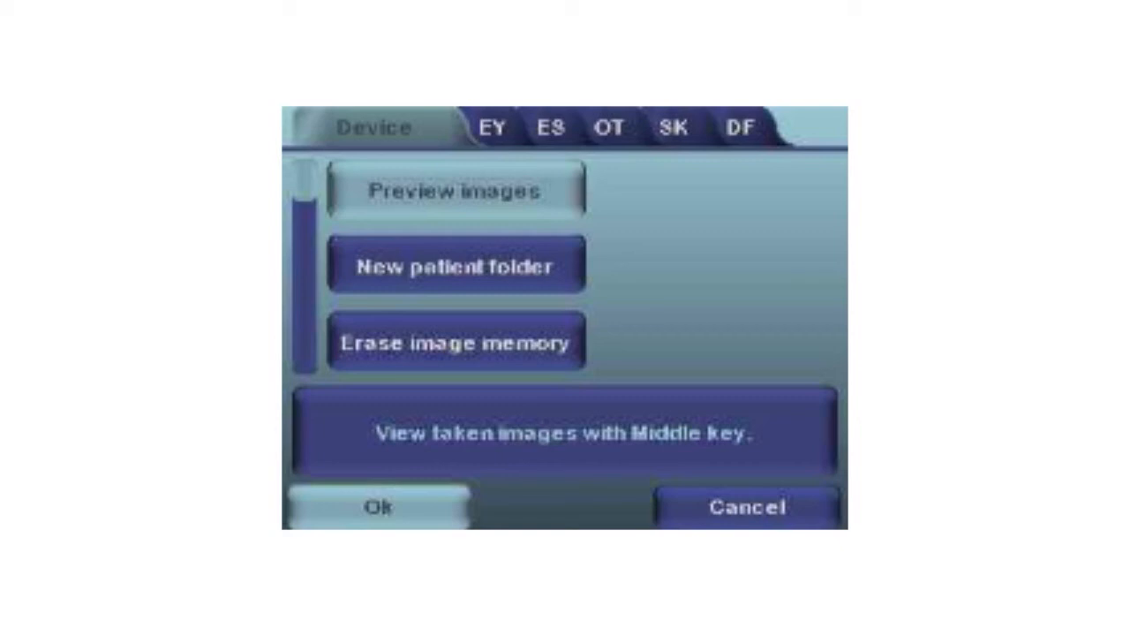
pyautogui.click(452, 191)
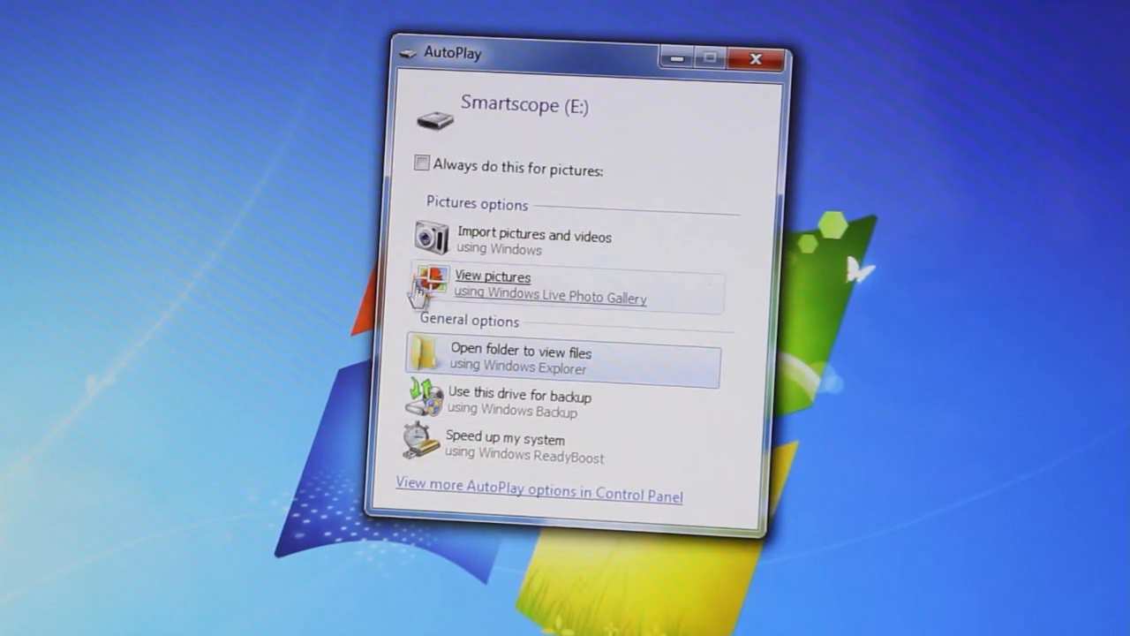
# Browse the Smartscope (E:) drive to its DCIM folder with patient folders P0001 and P0002
pyautogui.click(520, 360)
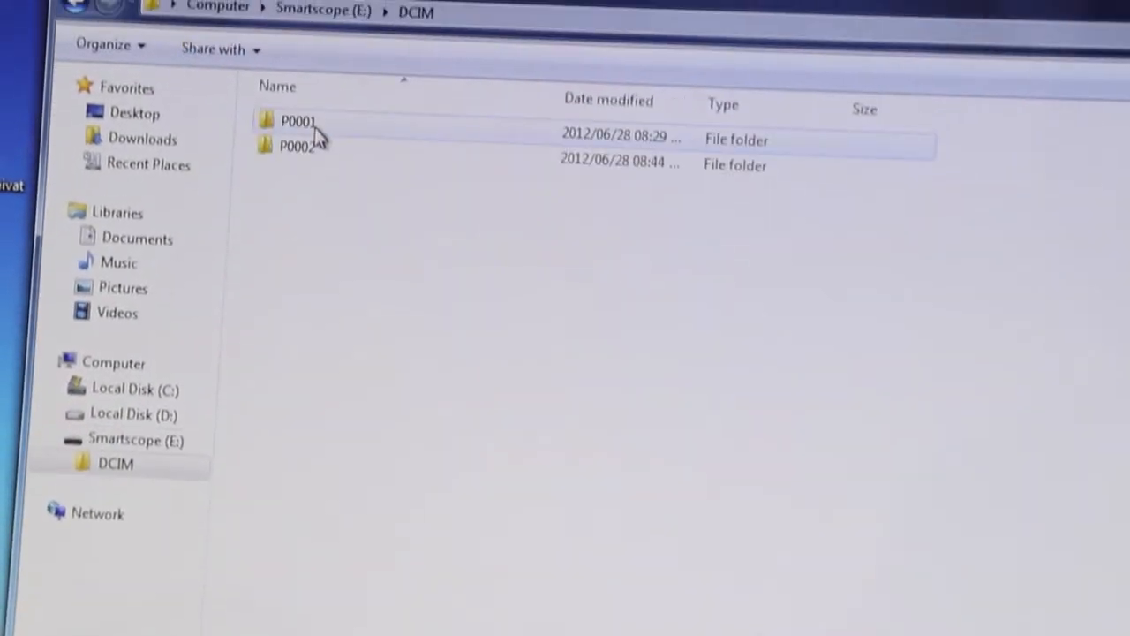